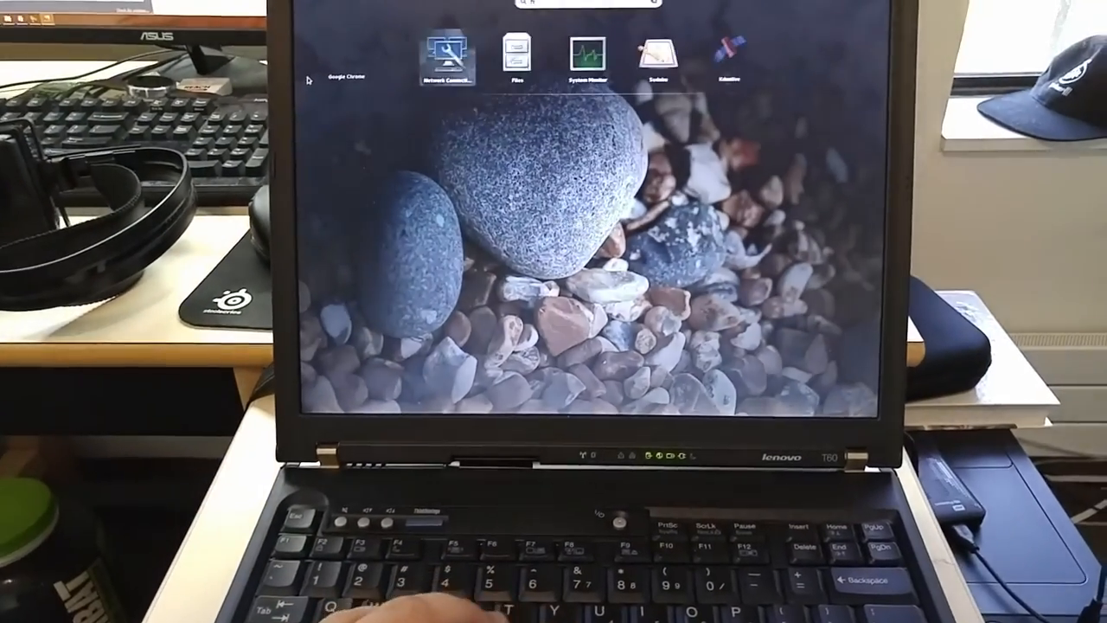
Step: Select the Network Connections result to list its related Network, Printers and Online Accounts panels
left_click(439, 55)
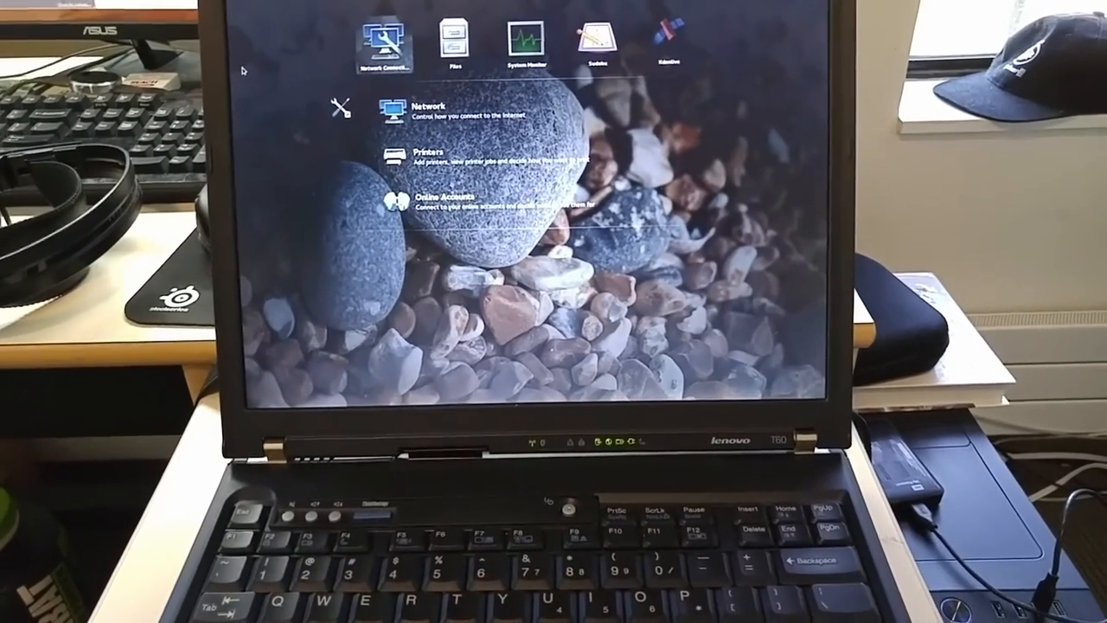